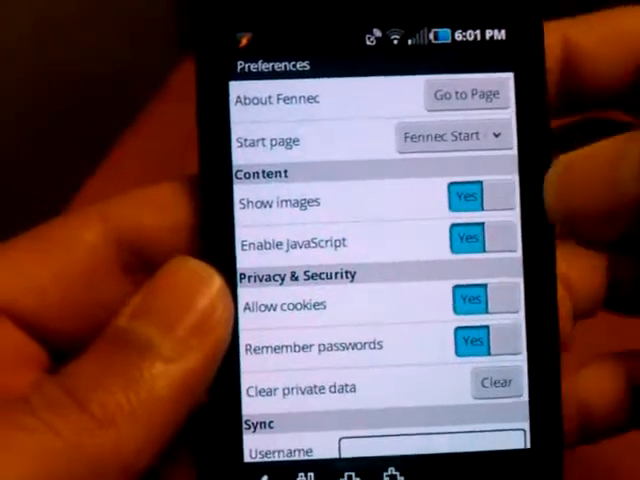
Open the Add-ons panel and scroll through the Google, Amazon.com, Twitter and Wikipedia add-ons
left_click(477, 196)
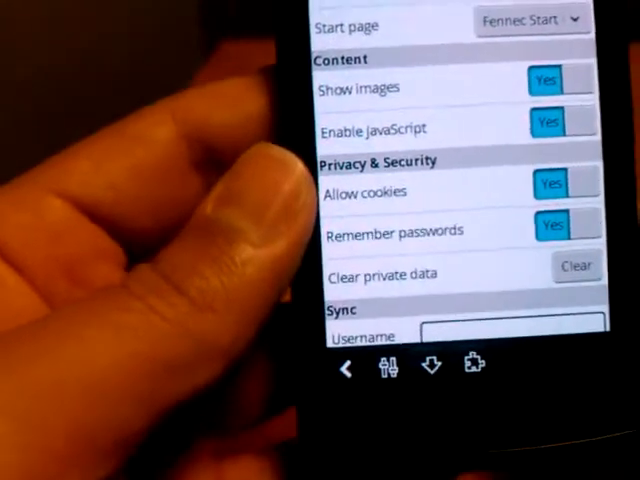
scroll("down", 3)
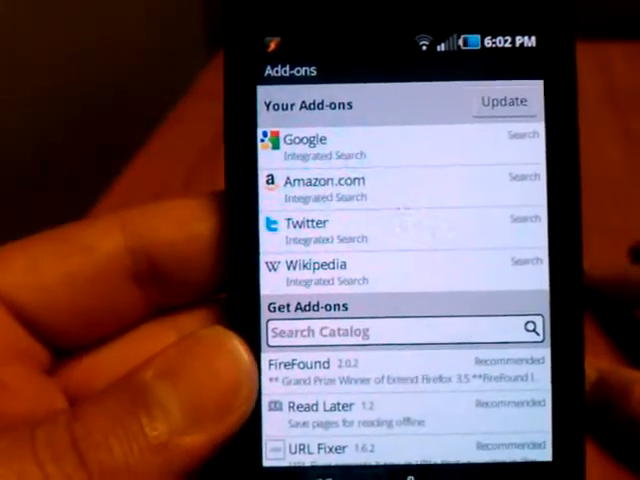
scroll("down", 3)
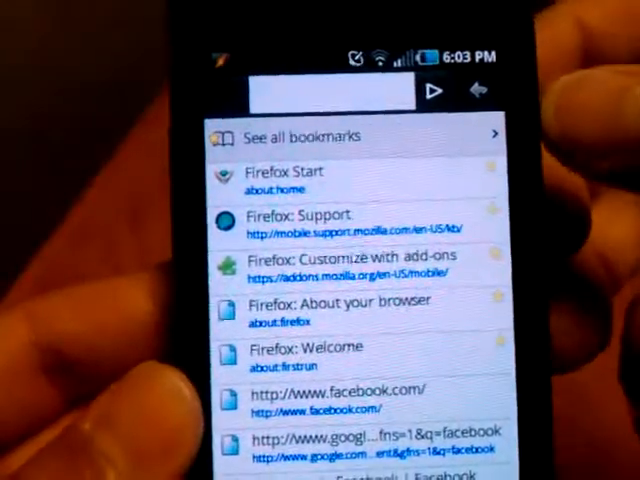
Scroll the bookmarks and history list to reveal more Facebook addresses and search shortcuts
scroll("down", 3)
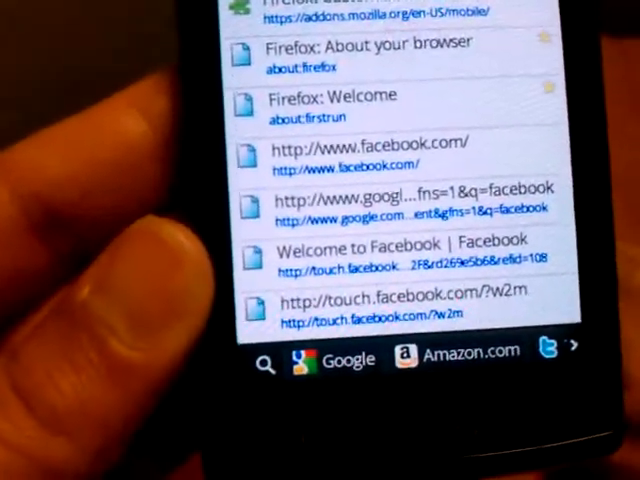
scroll("down", 3)
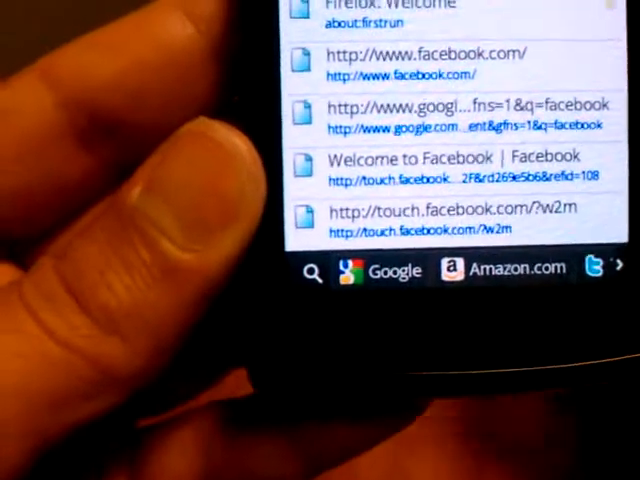